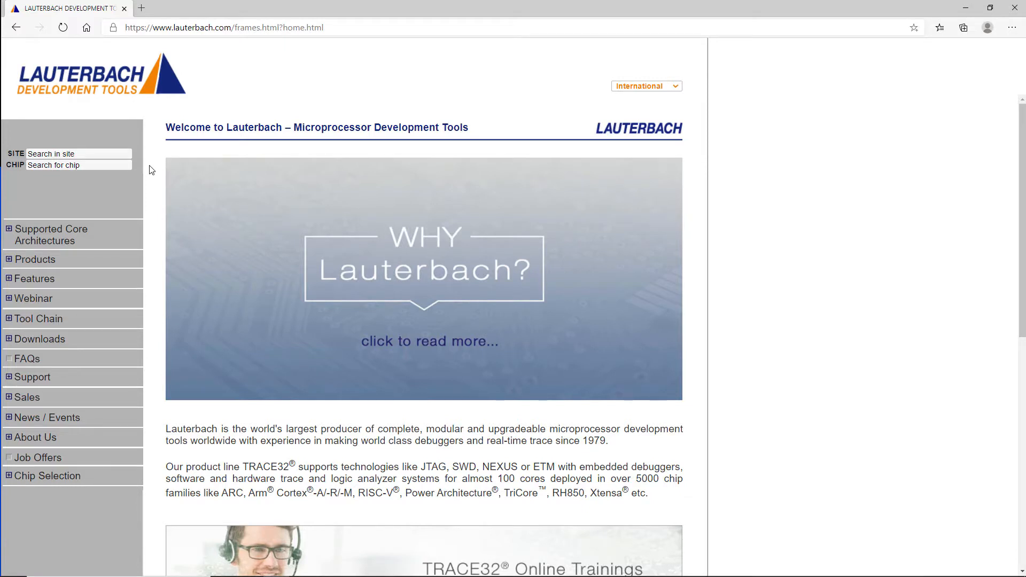
{"action": "mouse_move", "coordinate": [37, 339]}
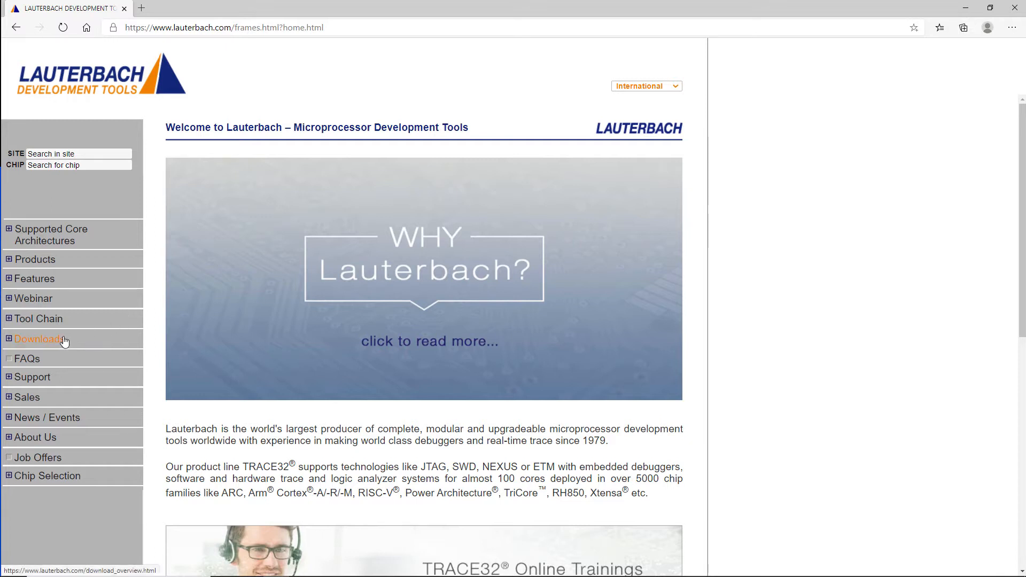
- Download gdbarduino.zip from the TRACE32 Debugger for Virtual Targets/GDB downloads section
{"action": "left_click", "coordinate": [36, 339]}
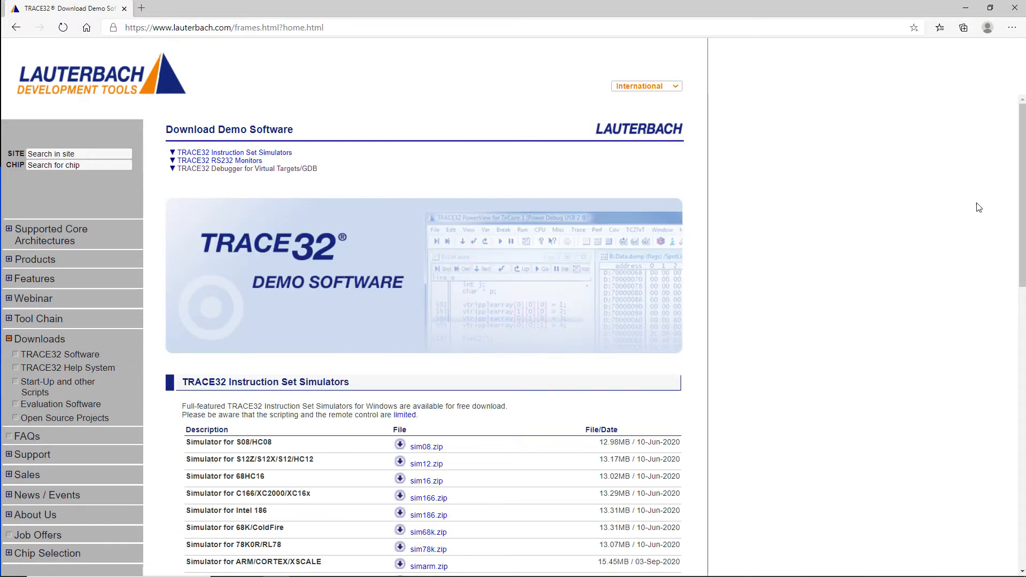
{"action": "scroll", "scroll_direction": "down", "scroll_amount": 3}
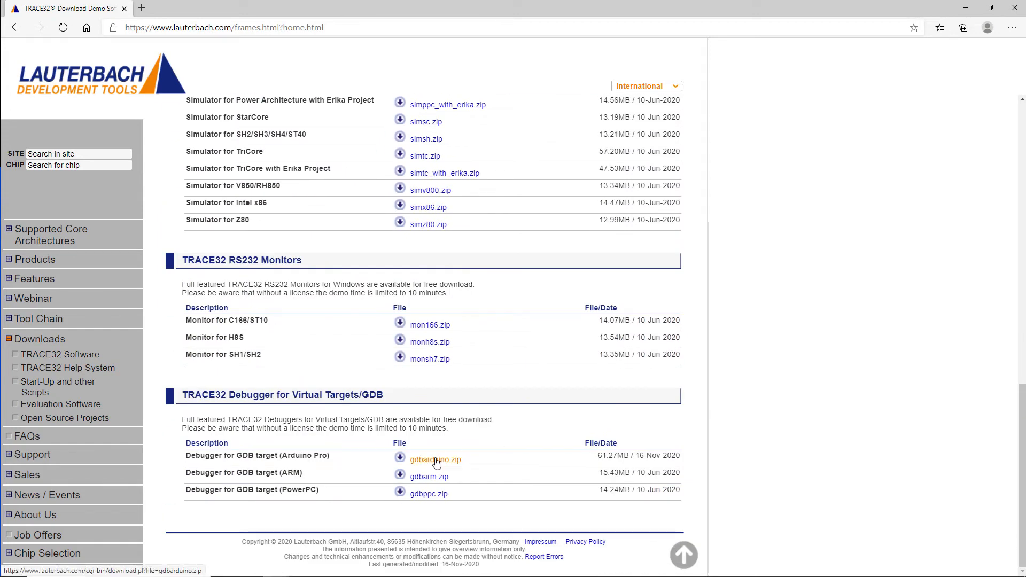
{"action": "left_click", "coordinate": [435, 459]}
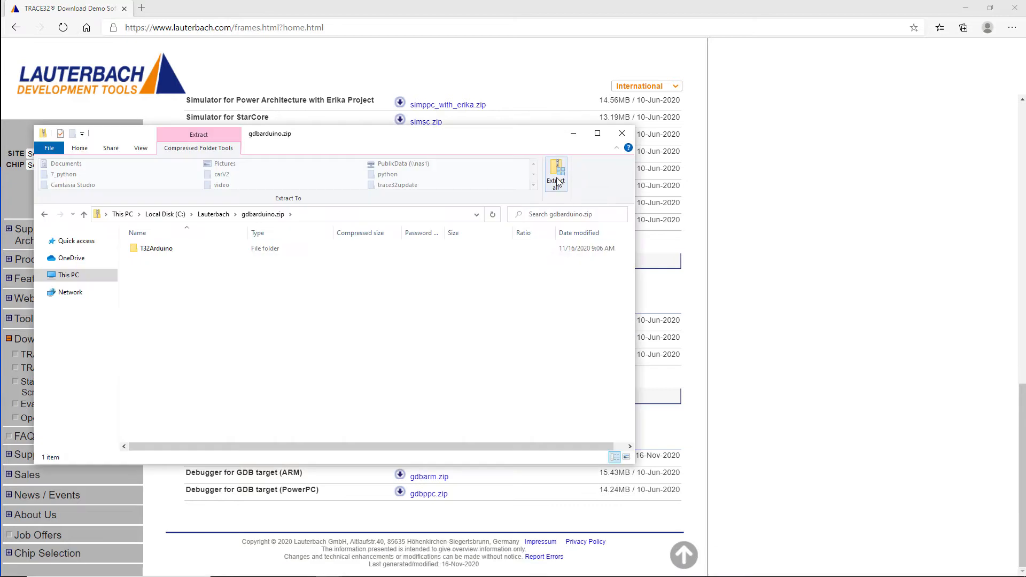
- Extract all archive contents to C:\Lauterbach\gdbarduino
{"action": "left_click", "coordinate": [555, 175]}
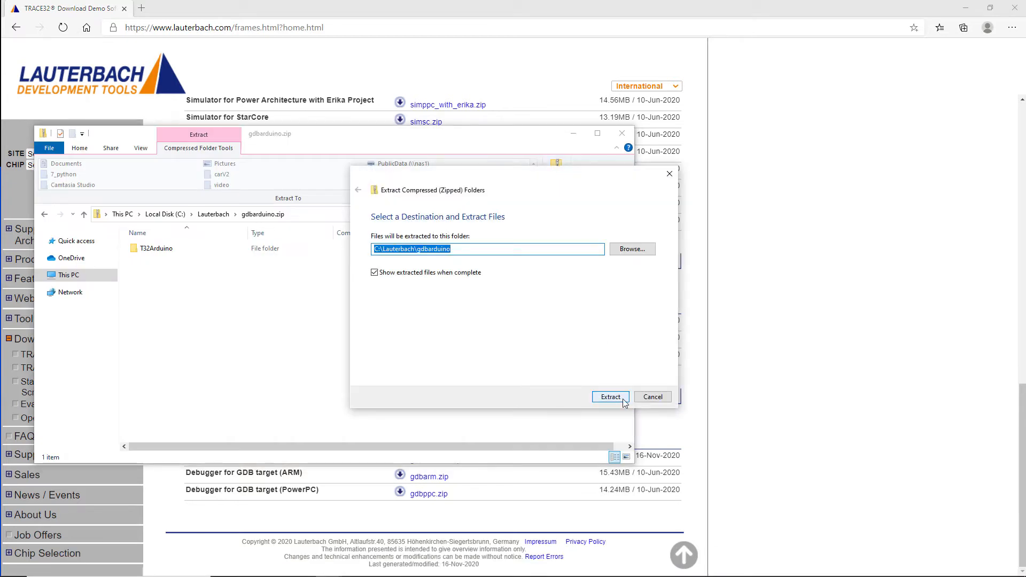
{"action": "left_click", "coordinate": [609, 397]}
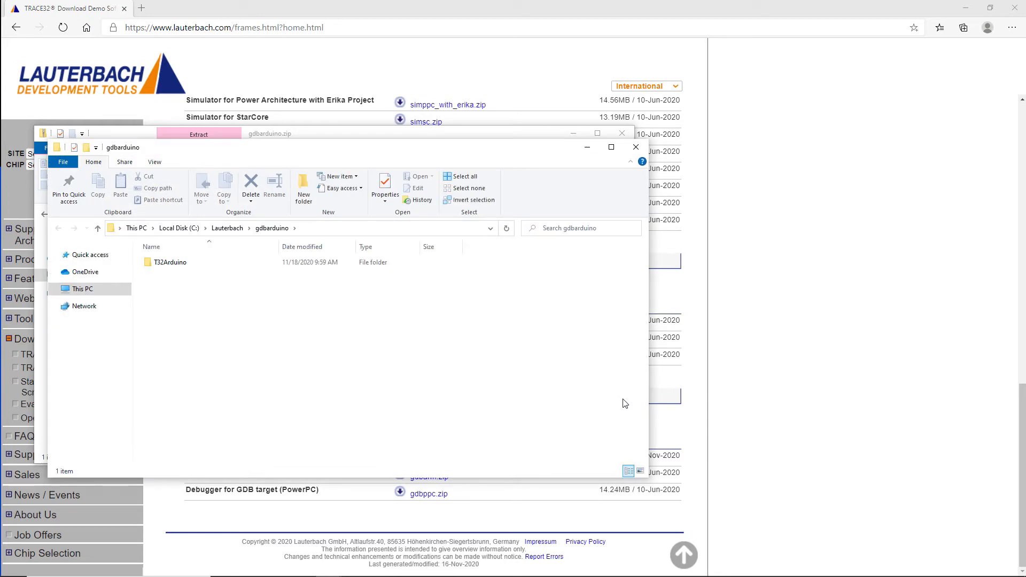
- Launch t32marm.exe from T32Arduino\bin\windows64
{"action": "double_click", "coordinate": [172, 261]}
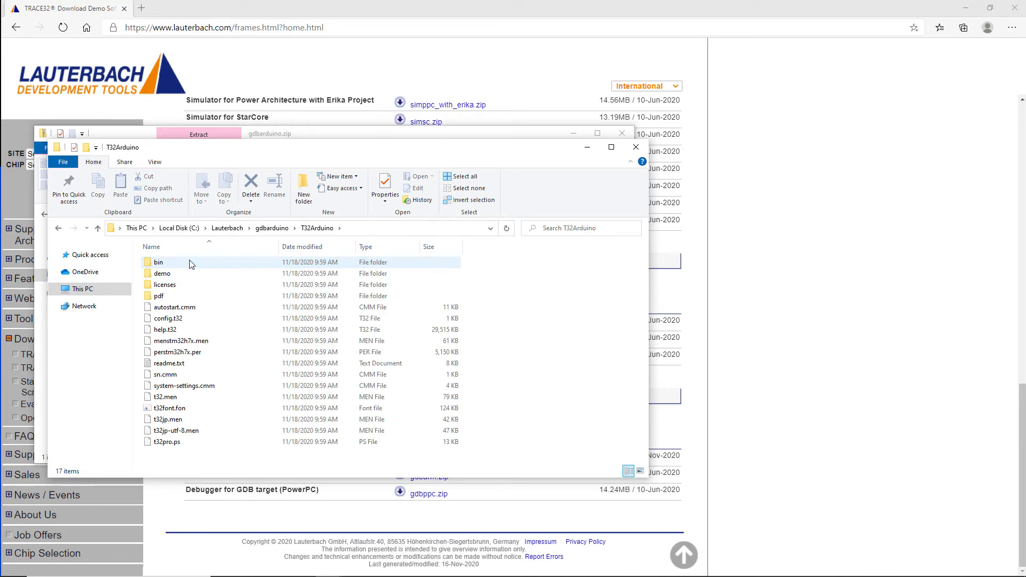
{"action": "double_click", "coordinate": [158, 261]}
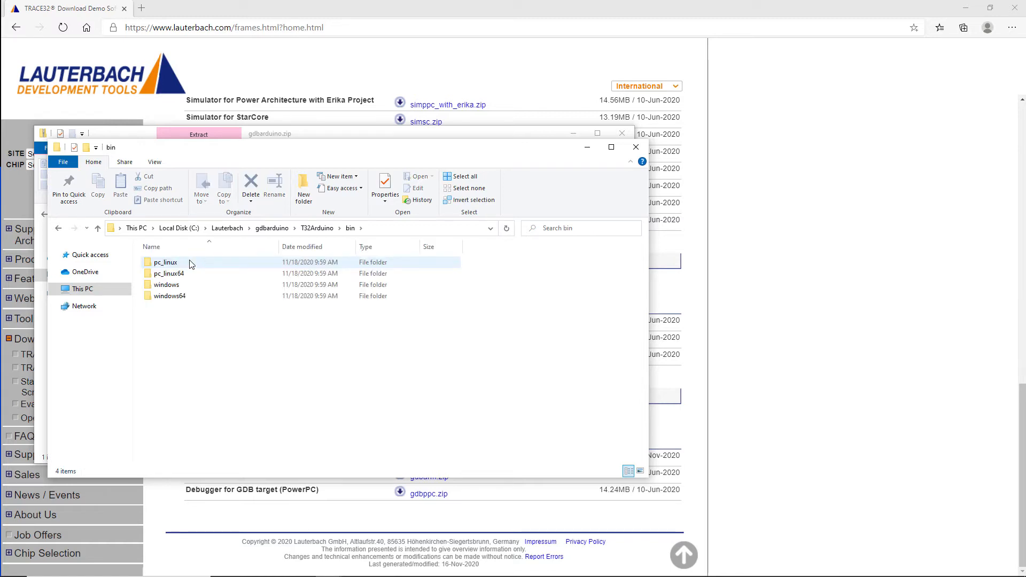
{"action": "mouse_move", "coordinate": [168, 274]}
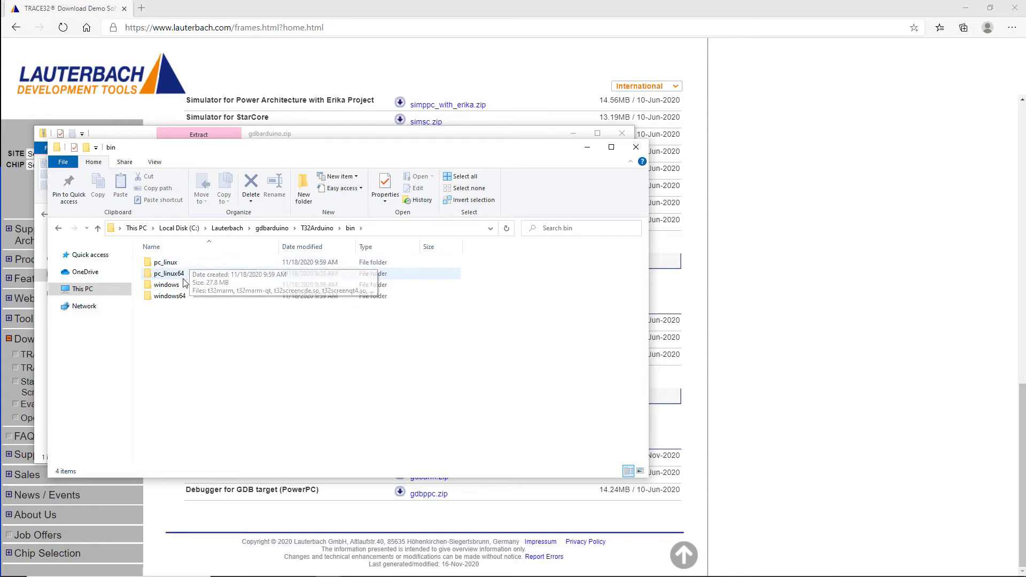
{"action": "double_click", "coordinate": [167, 295]}
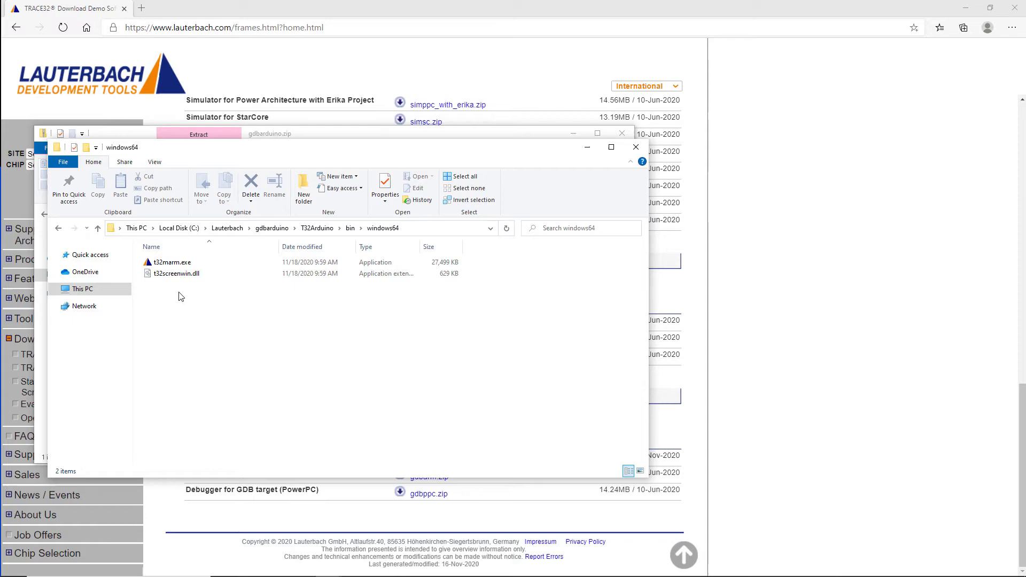
{"action": "left_click", "coordinate": [172, 262]}
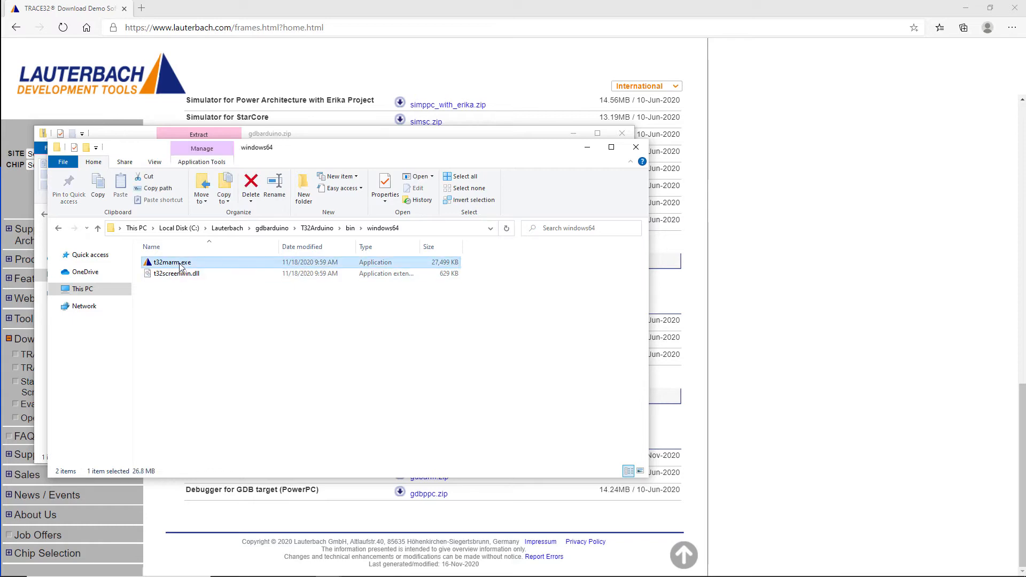
{"action": "double_click", "coordinate": [172, 262]}
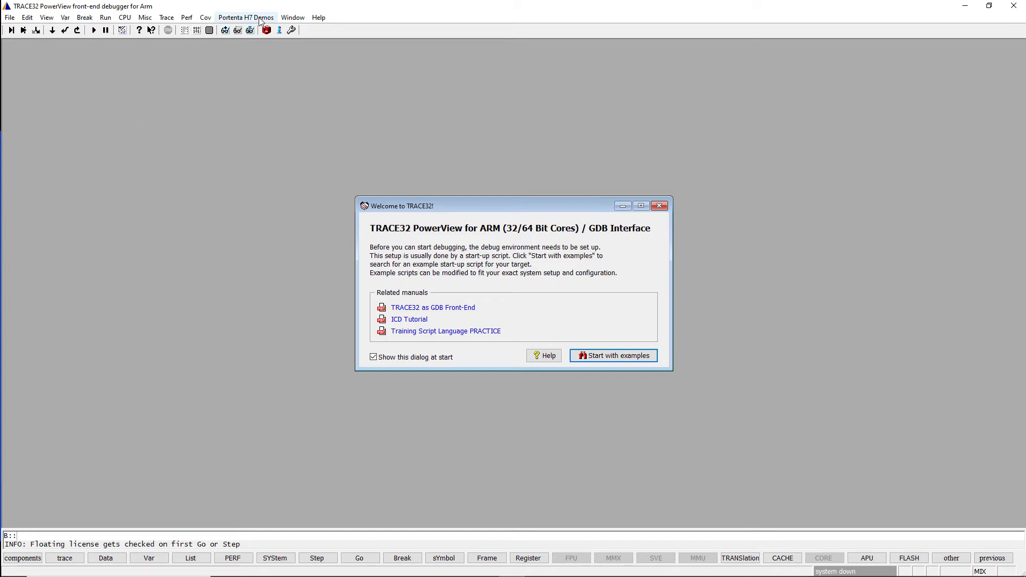
- Run T32ThreadDebug from the Portenta H7 Demos menu
{"action": "left_click", "coordinate": [245, 17]}
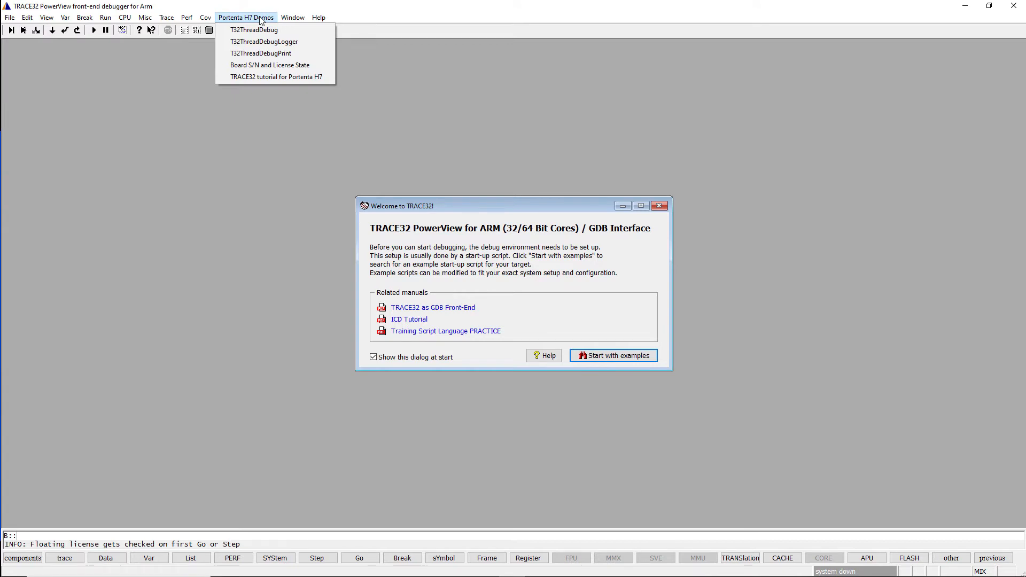
{"action": "mouse_move", "coordinate": [270, 28]}
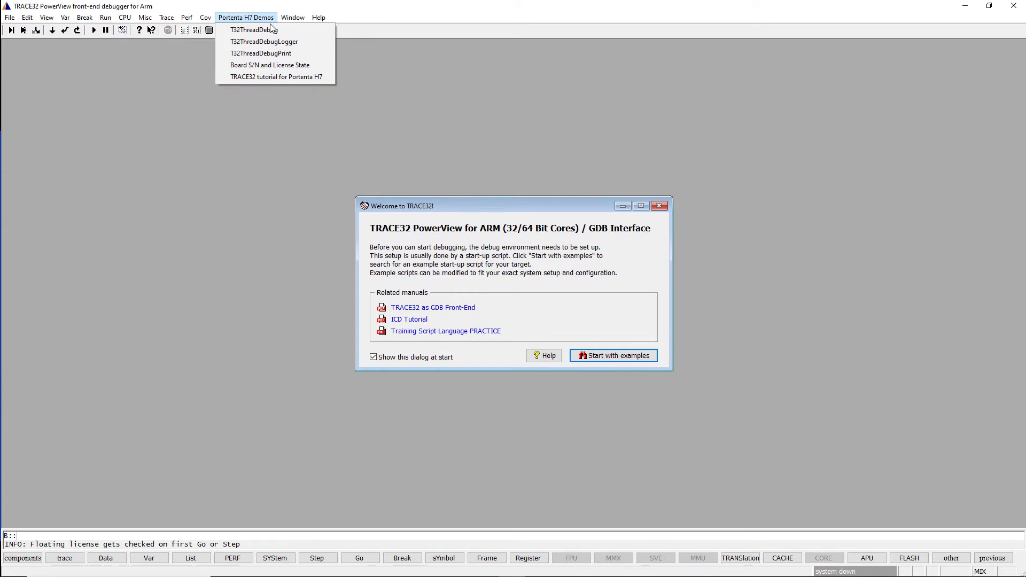
{"action": "mouse_move", "coordinate": [254, 29]}
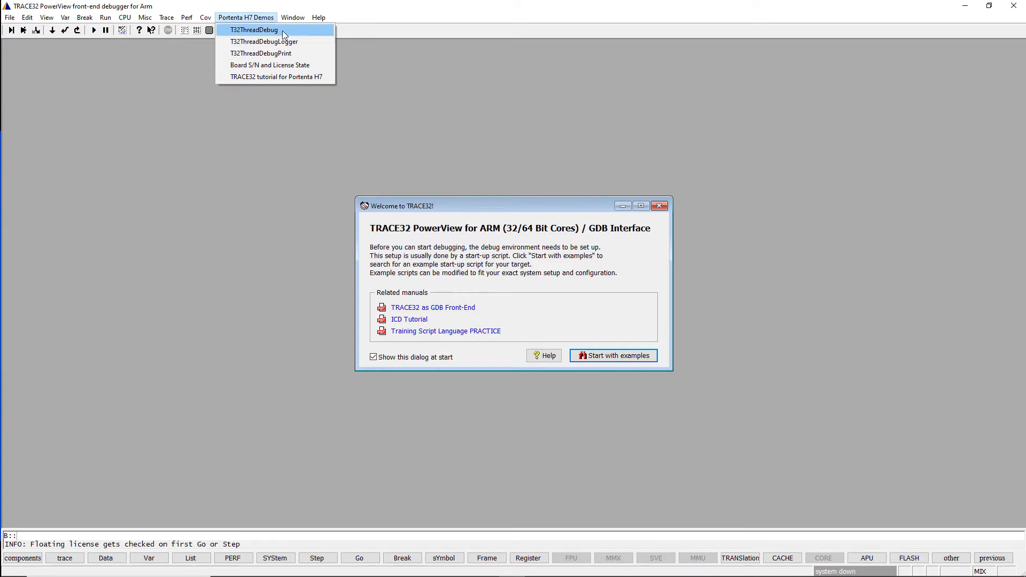
{"action": "left_click", "coordinate": [254, 30]}
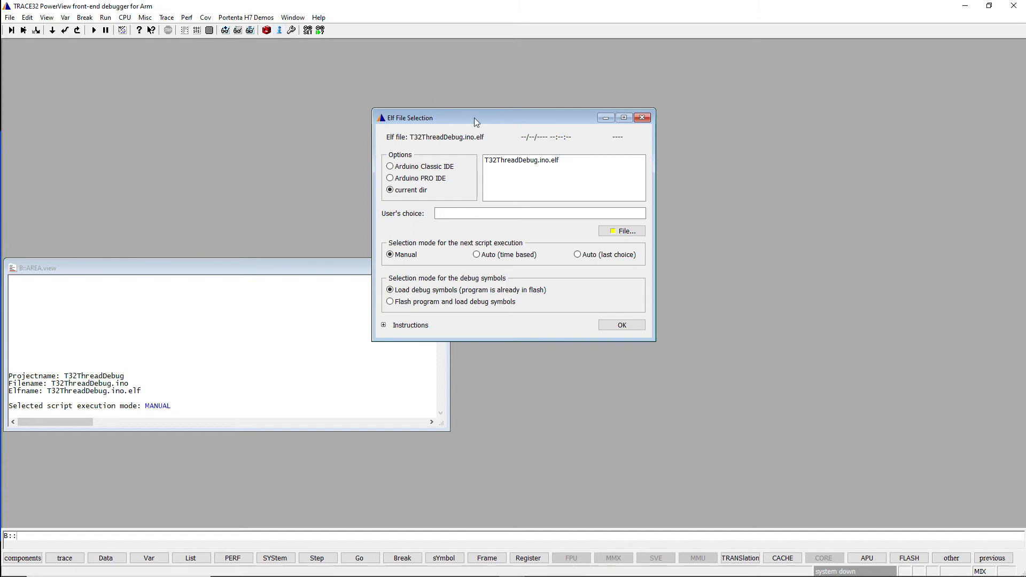
- Select T32ThreadDebug.ino.elf with 'Flash program and load debug symbols' and confirm
{"action": "left_click", "coordinate": [520, 160]}
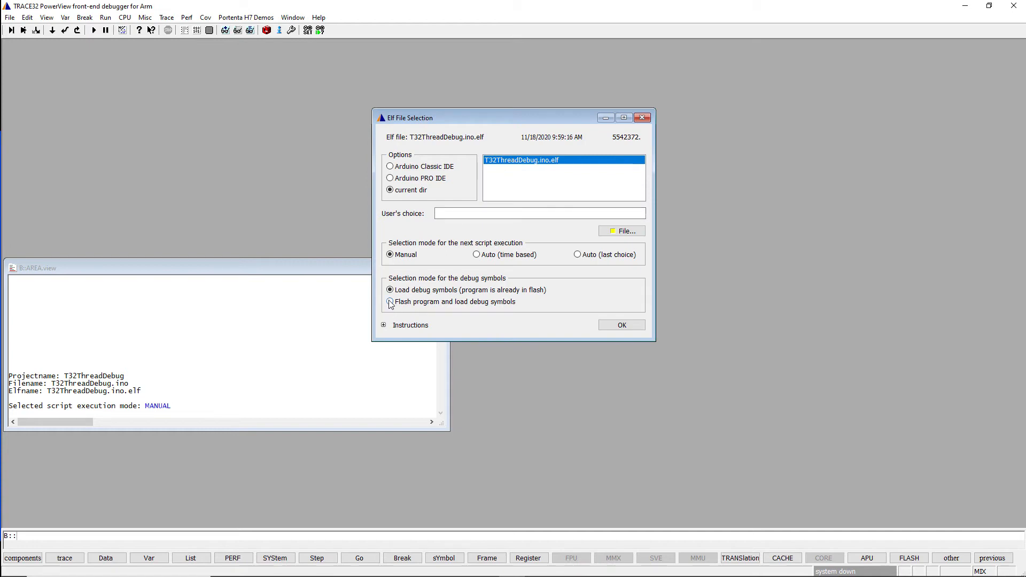
{"action": "left_click", "coordinate": [390, 301]}
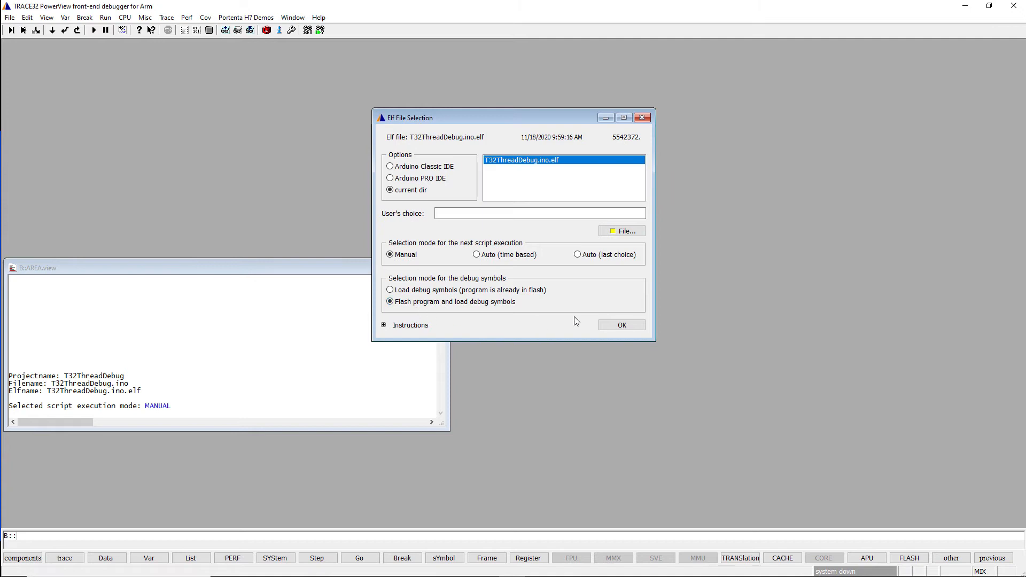
{"action": "left_click", "coordinate": [620, 326]}
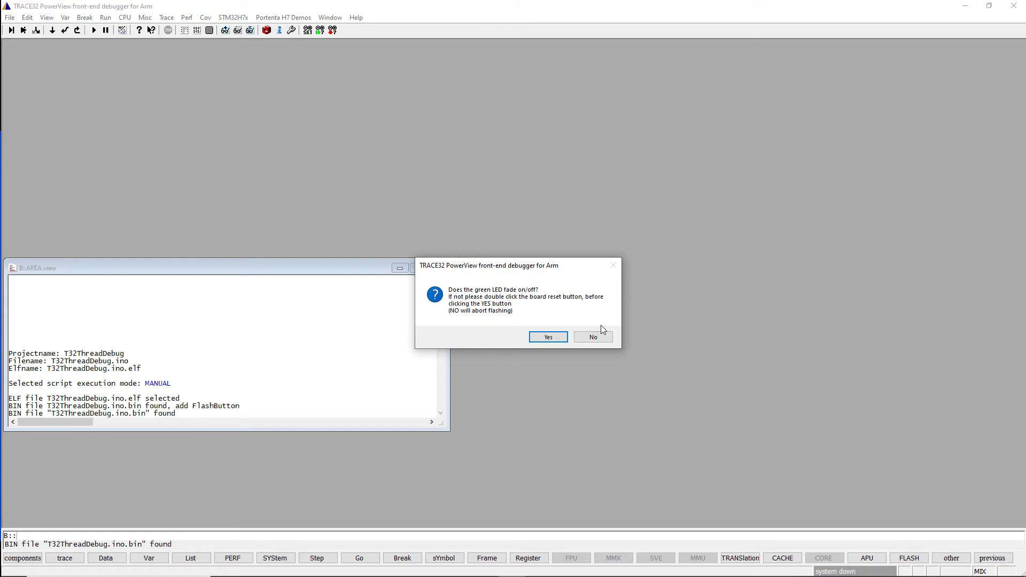
{"action": "mouse_move", "coordinate": [586, 329]}
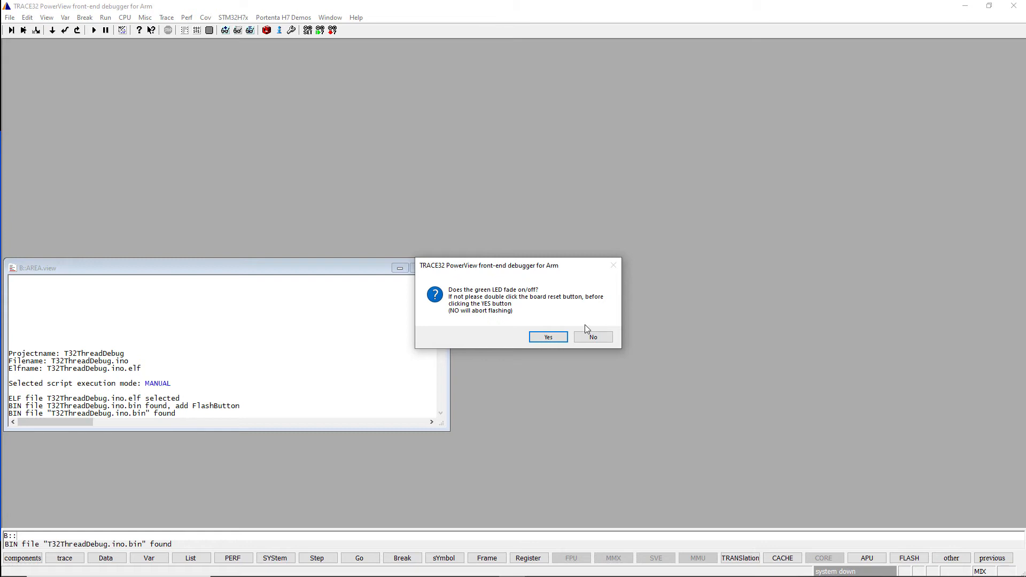
- Answer Yes to 'Does the green LED fade on/off?'
{"action": "left_click", "coordinate": [547, 336]}
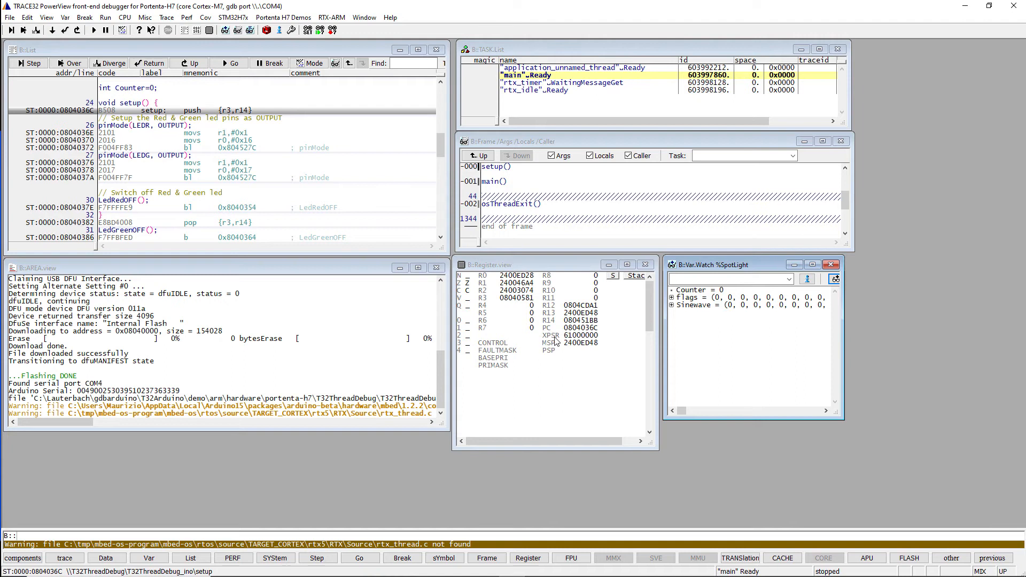
{"action": "mouse_move", "coordinate": [169, 129]}
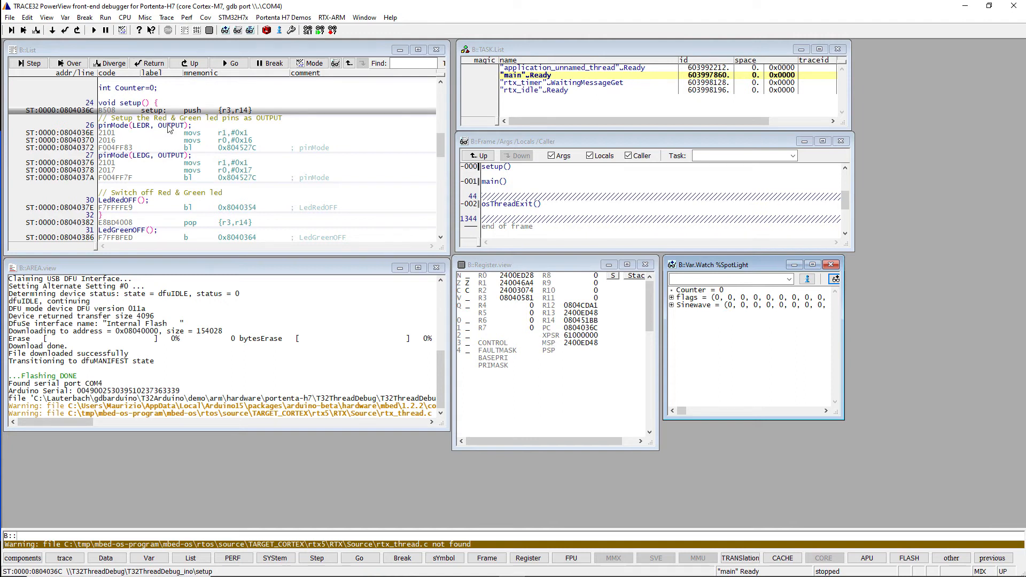
- Click into the B::List source window at setup() after flashing finishes
{"action": "left_click", "coordinate": [29, 63]}
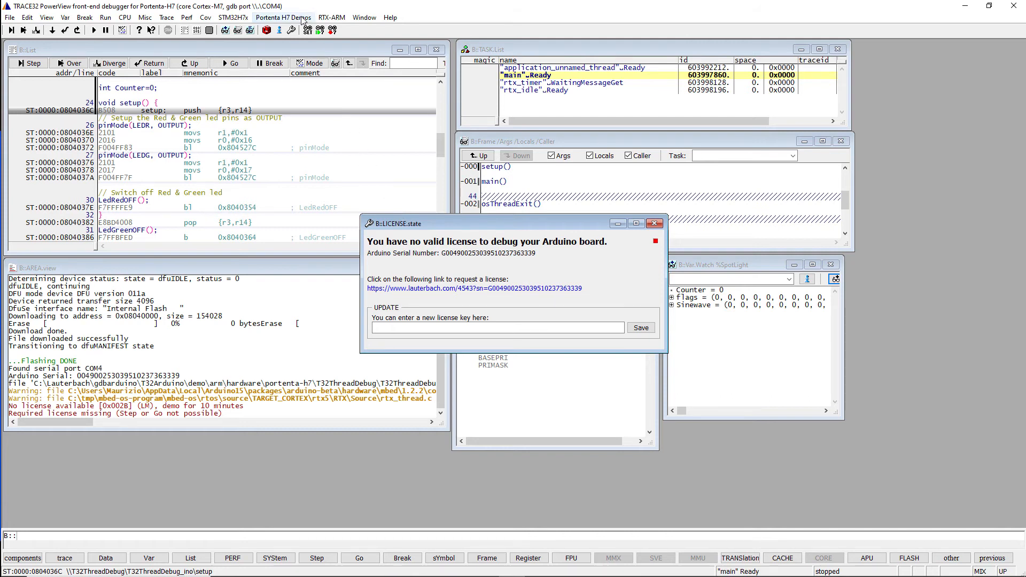
- Open the Portenta H7 Demos menu to view license options
{"action": "left_click", "coordinate": [282, 18]}
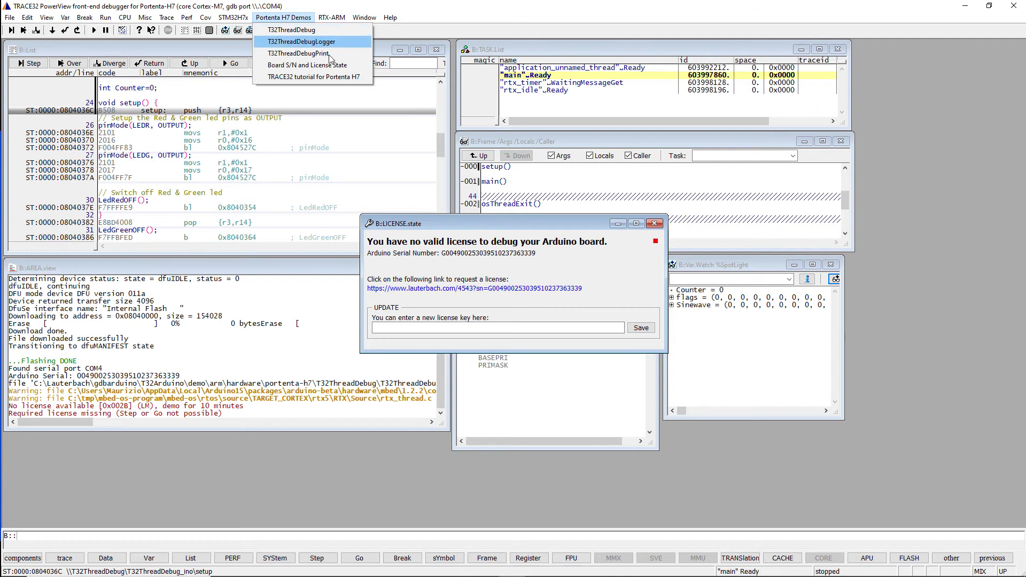
{"action": "mouse_move", "coordinate": [305, 65]}
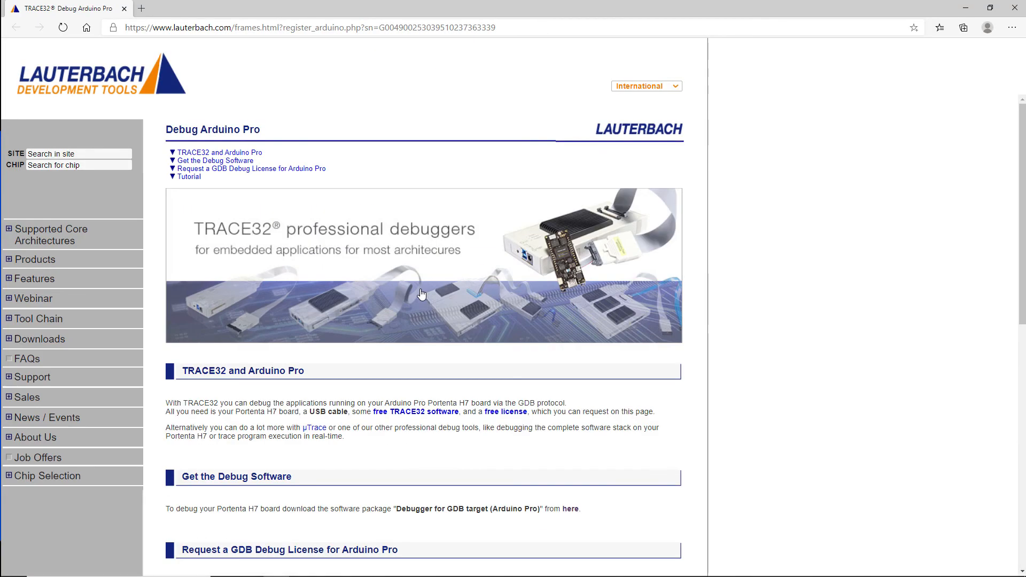
- Scroll through the Debug Arduino Pro license page
{"action": "scroll", "scroll_direction": "down", "scroll_amount": 3}
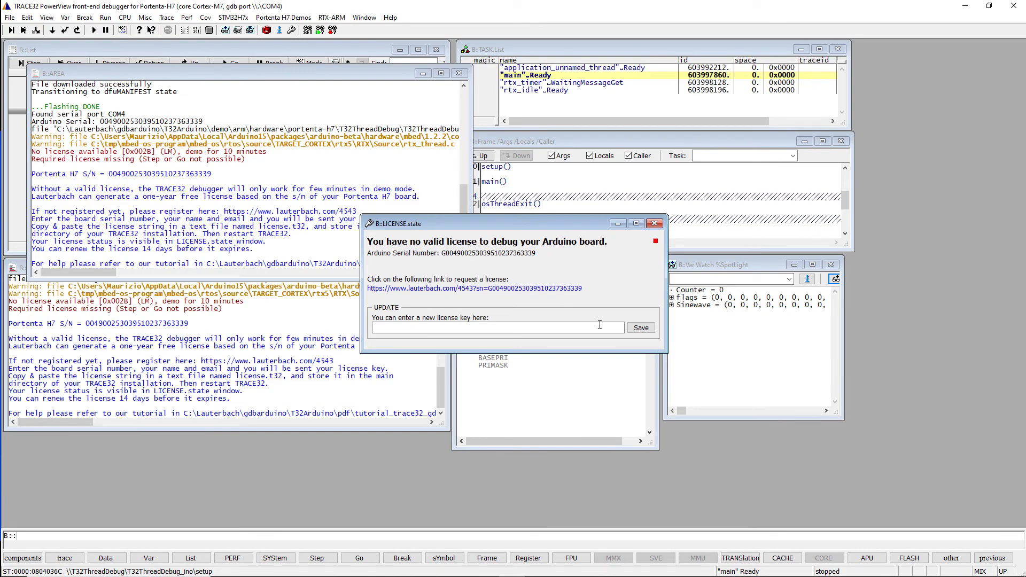
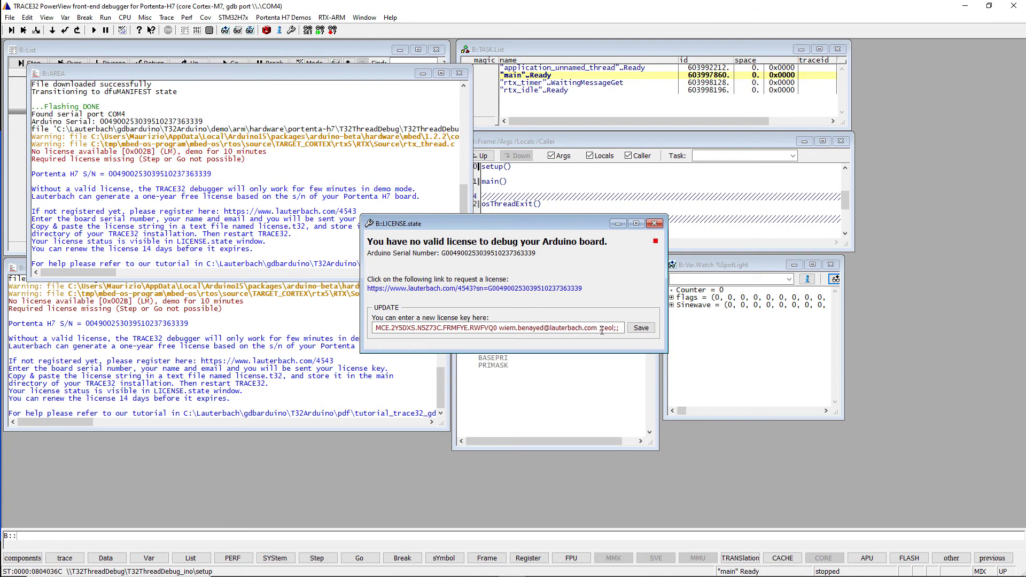
{"action": "left_click", "coordinate": [640, 327]}
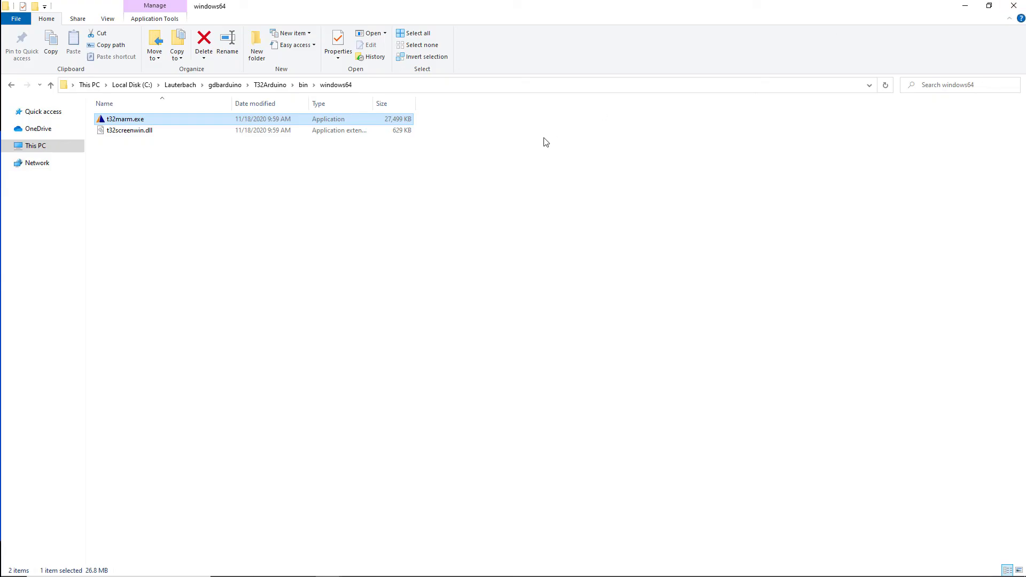
- Relaunch t32marm.exe from the windows64 folder and show the Portenta H7 demos list
{"action": "double_click", "coordinate": [124, 119]}
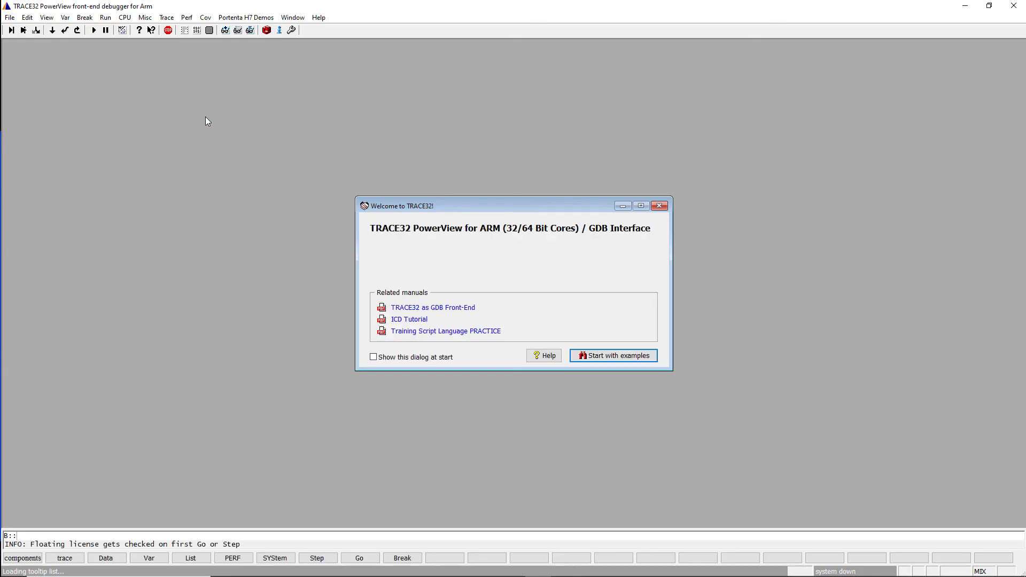
{"action": "left_click", "coordinate": [373, 357]}
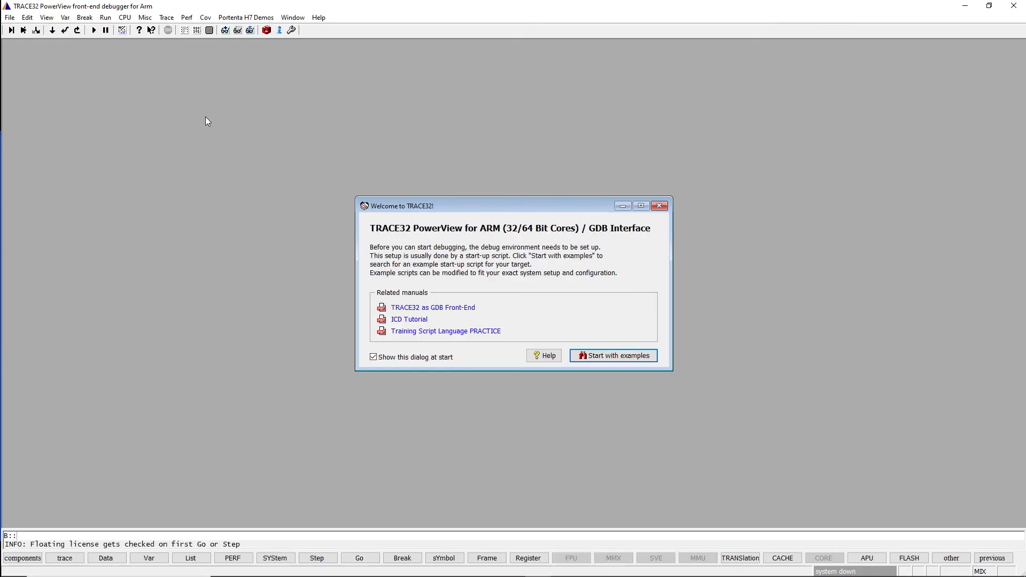
{"action": "left_click", "coordinate": [246, 17]}
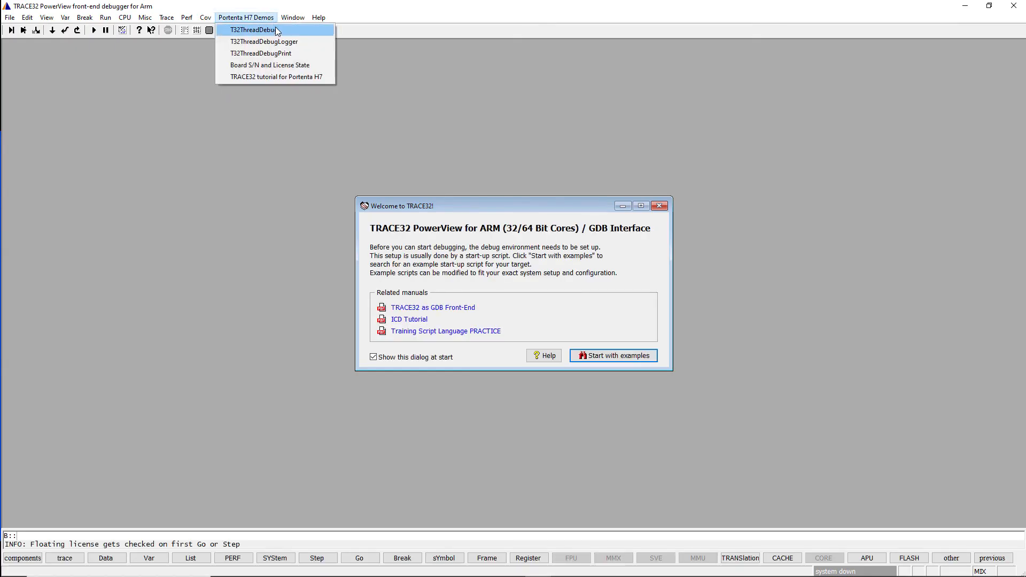
- Run T32ThreadDebug with T32ThreadDebug.ino.elf, loading debug symbols only
{"action": "left_click", "coordinate": [251, 29]}
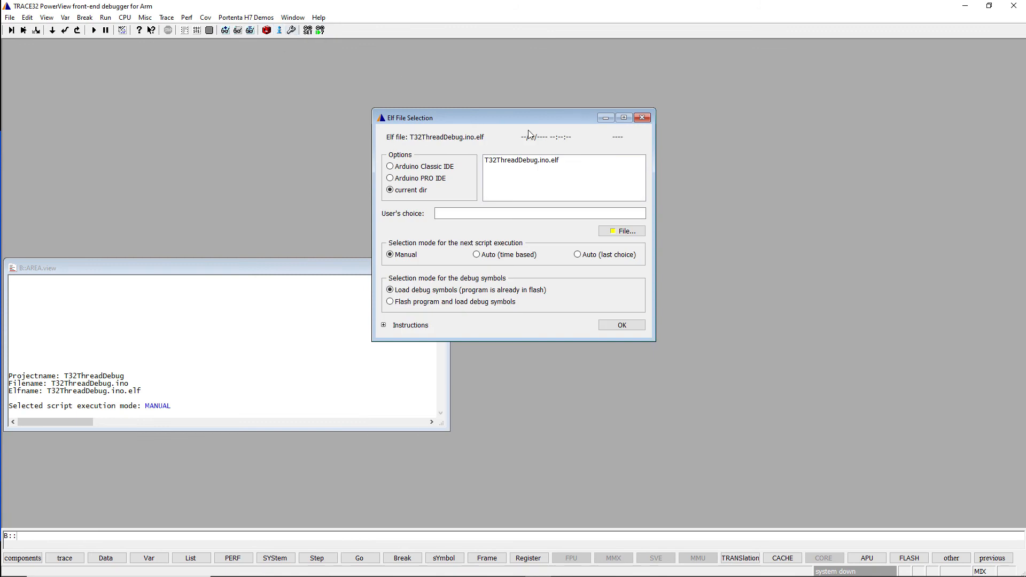
{"action": "left_click", "coordinate": [521, 160]}
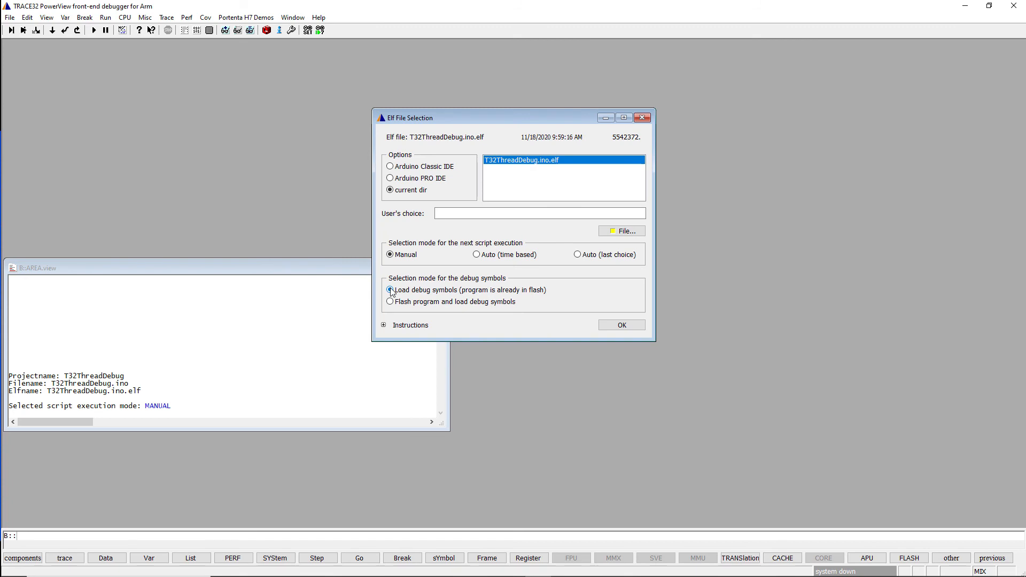
{"action": "left_click", "coordinate": [390, 290]}
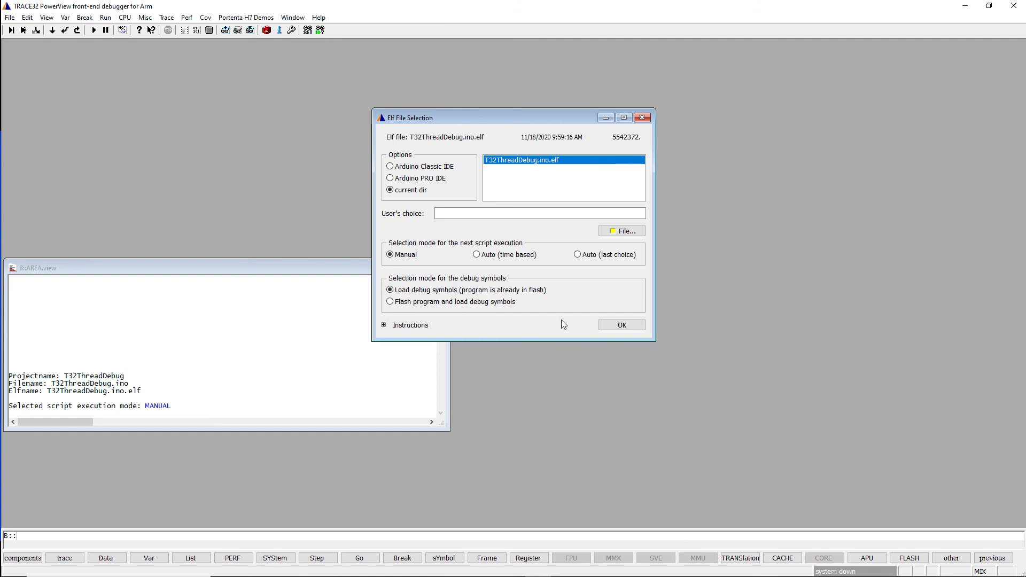
{"action": "left_click", "coordinate": [620, 325]}
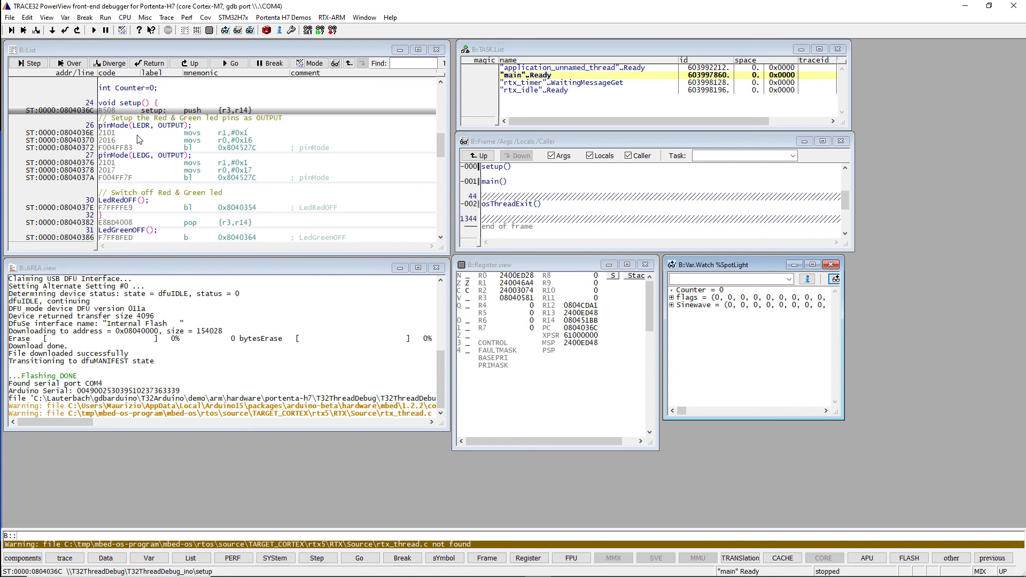
- Step setup() once, switch B::List to source mode, and open options for loop()'s Counter++ line
{"action": "left_click", "coordinate": [29, 64]}
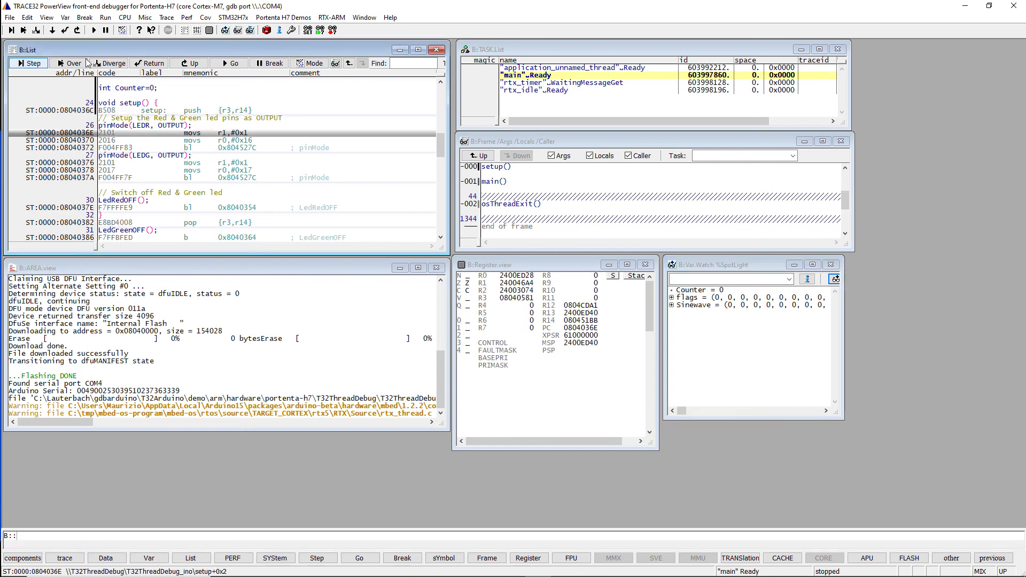
{"action": "left_click", "coordinate": [307, 63]}
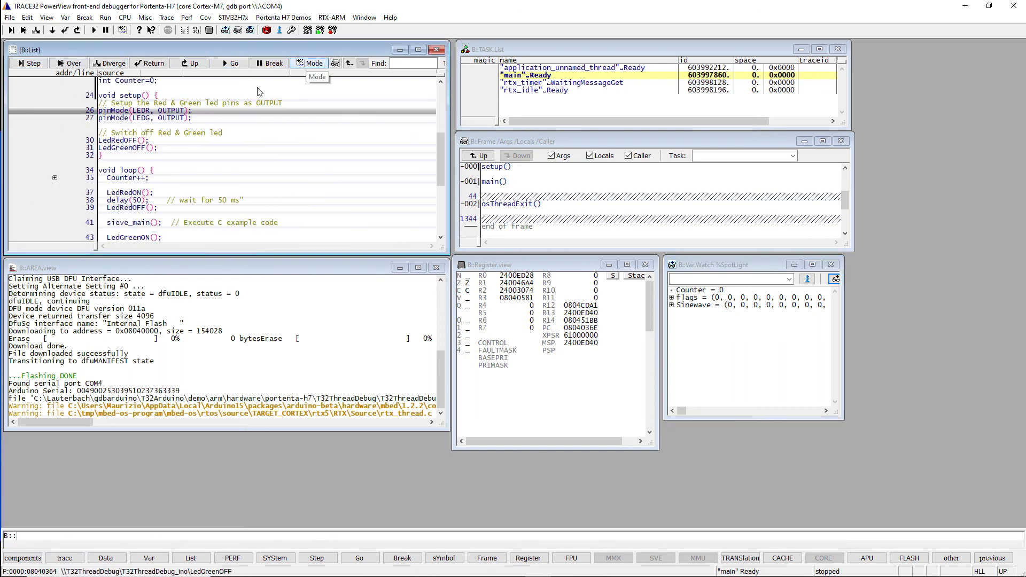
{"action": "right_click", "coordinate": [130, 178]}
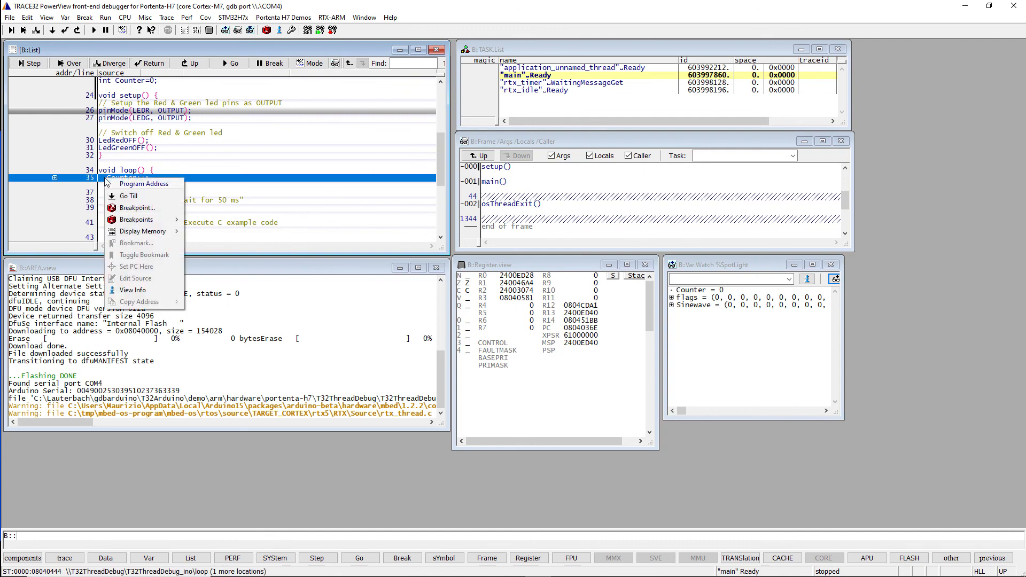